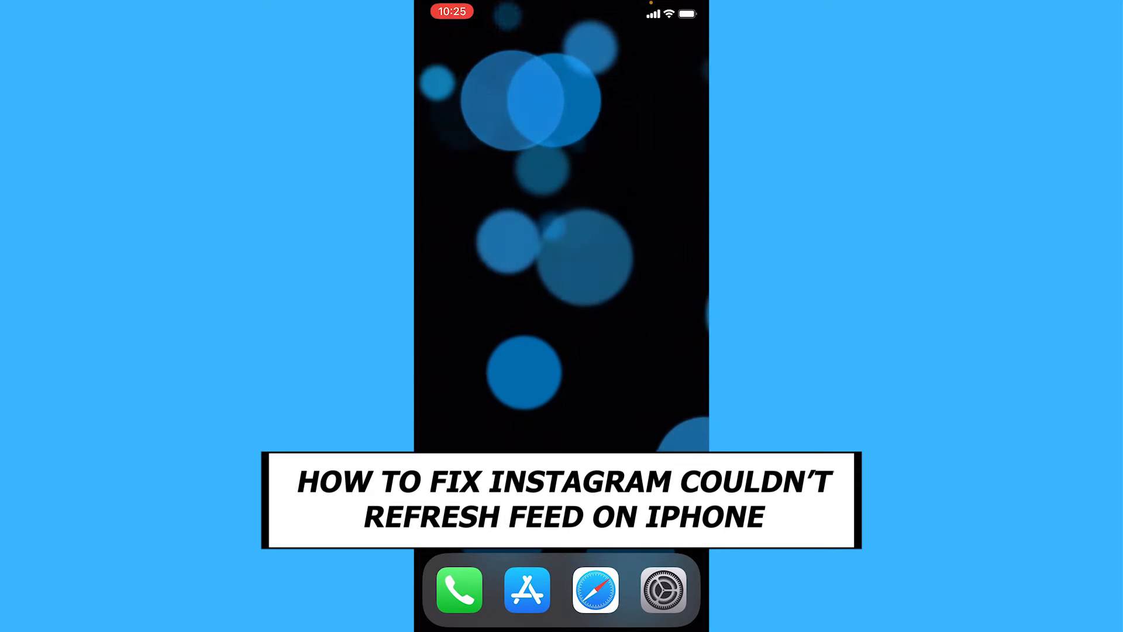
# Step: Open the App Store from the Home Screen dock
pyautogui.click(526, 591)
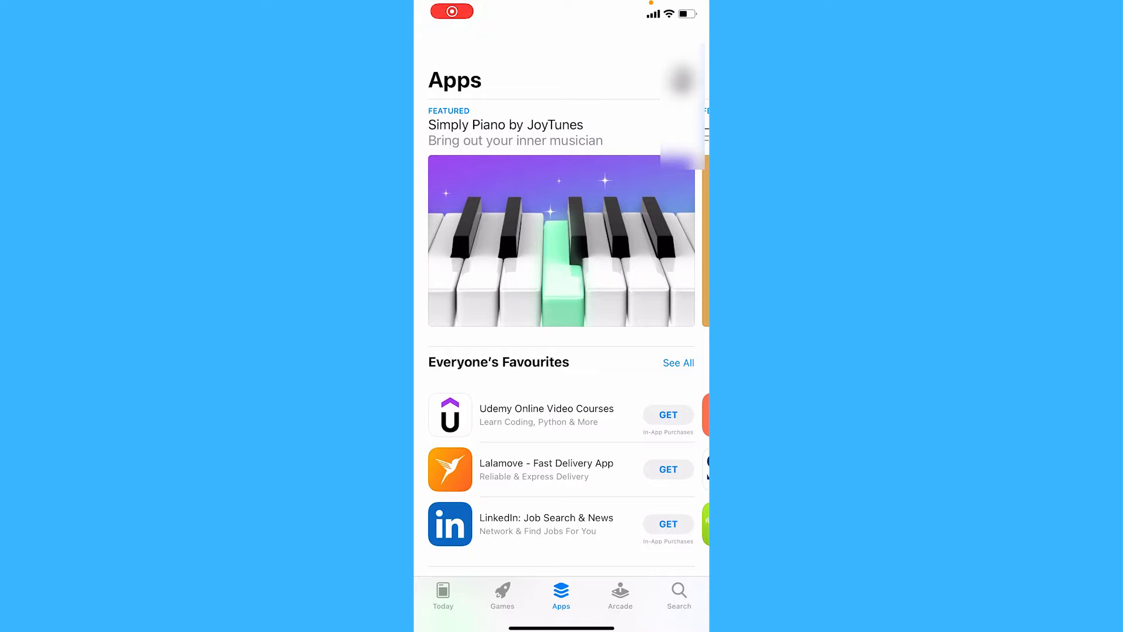
# Step: Open the App Store account sheet and review the Upcoming Automatic Updates list
pyautogui.click(679, 81)
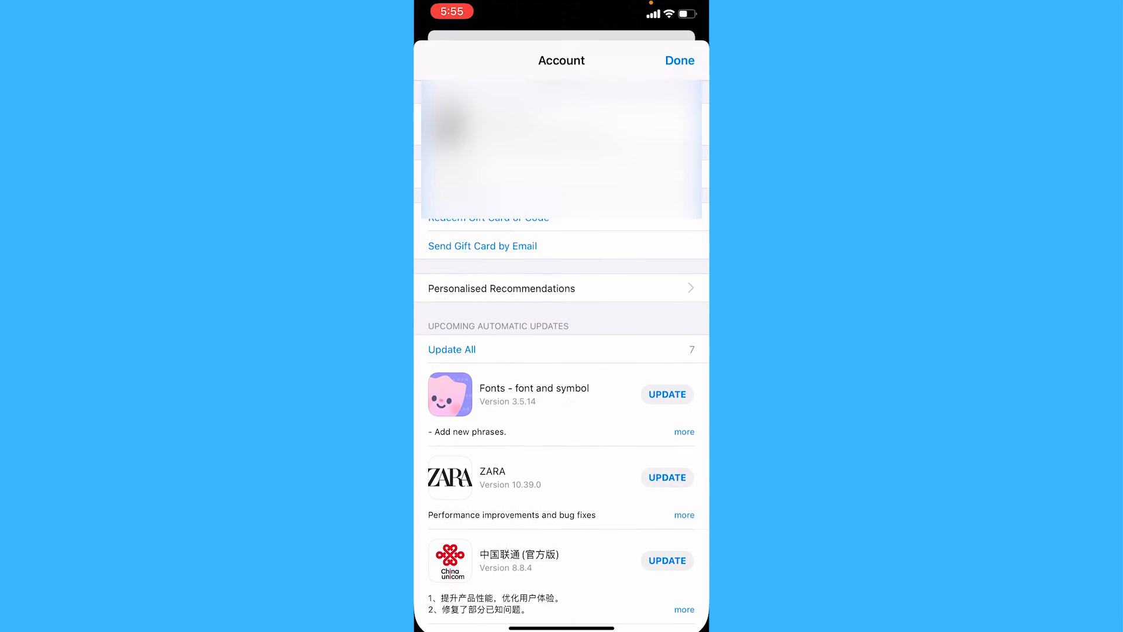
pyautogui.scroll(3)
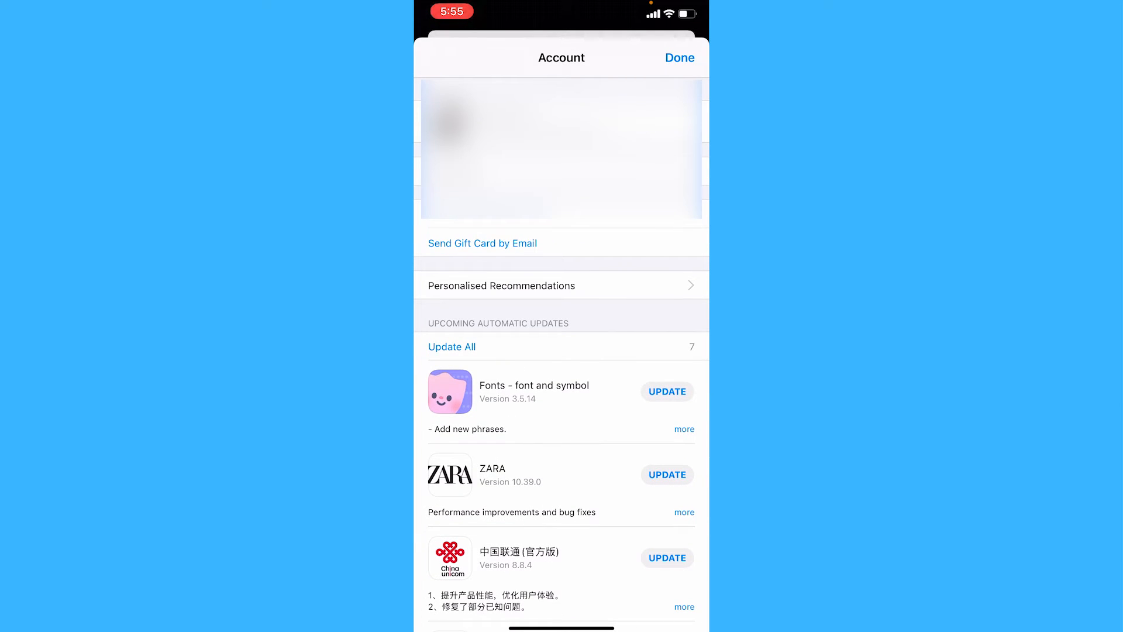
pyautogui.scroll(3)
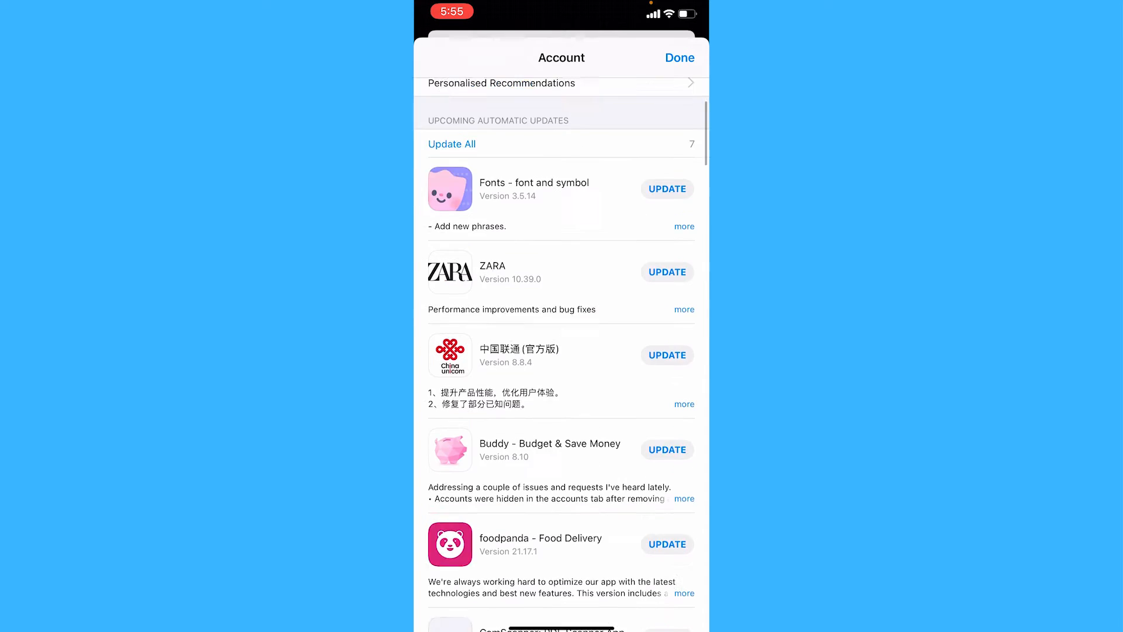
pyautogui.scroll(-3)
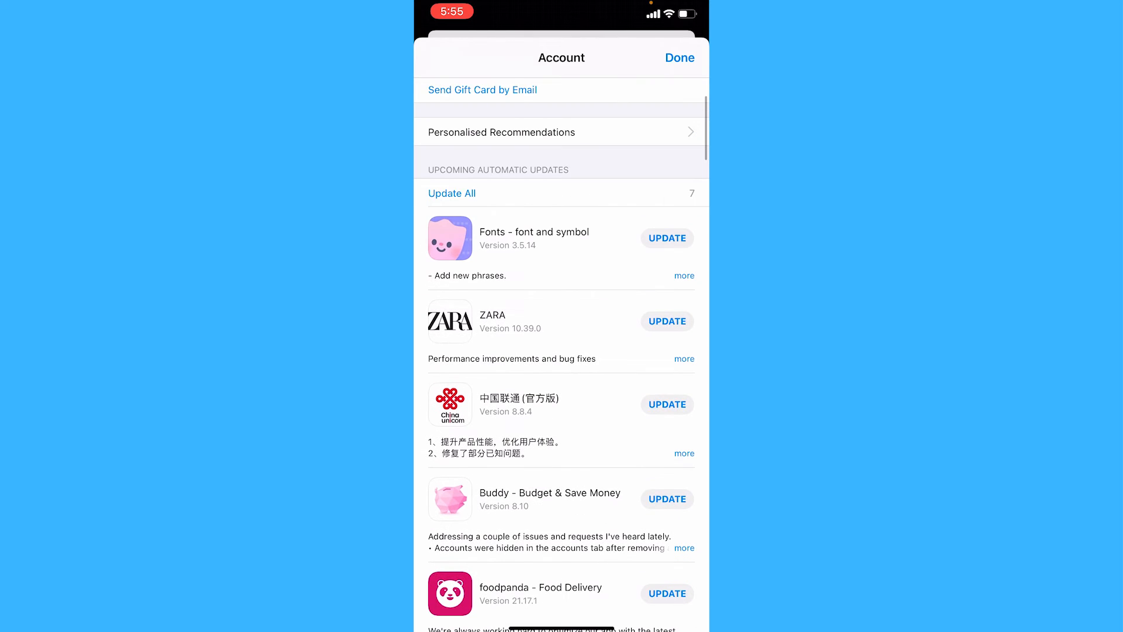
pyautogui.click(452, 193)
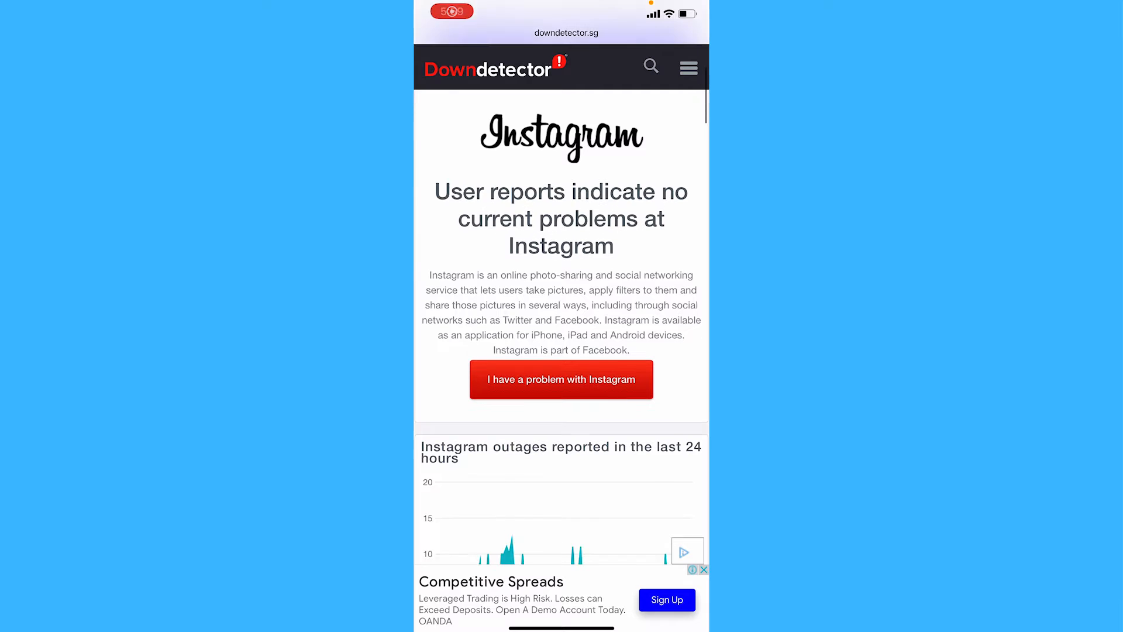
pyautogui.scroll(-3)
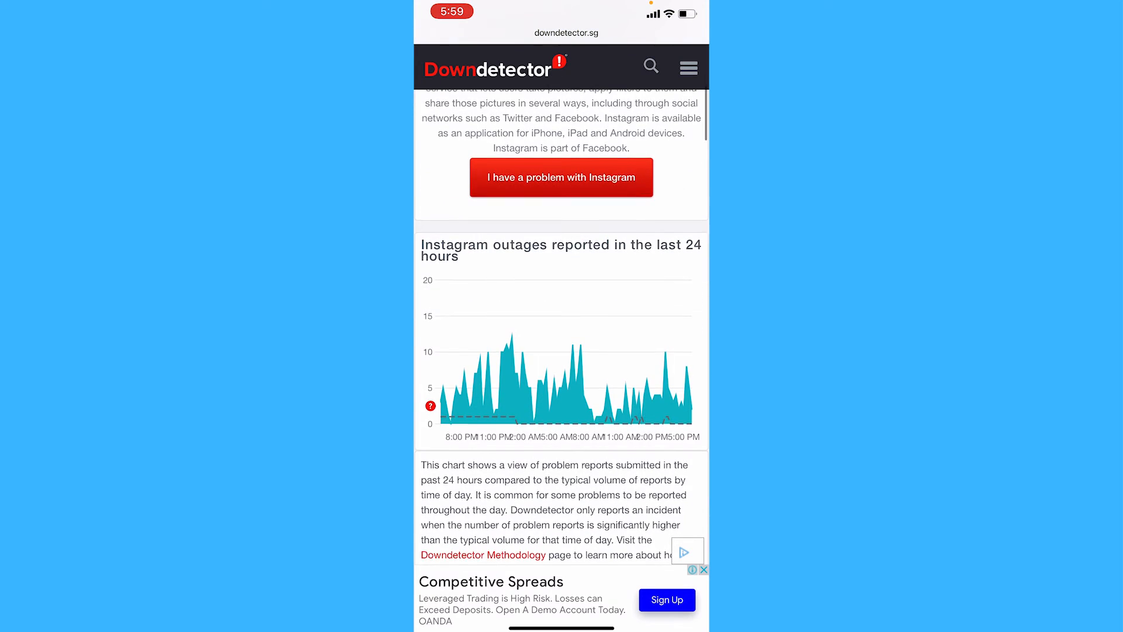
pyautogui.scroll(-3)
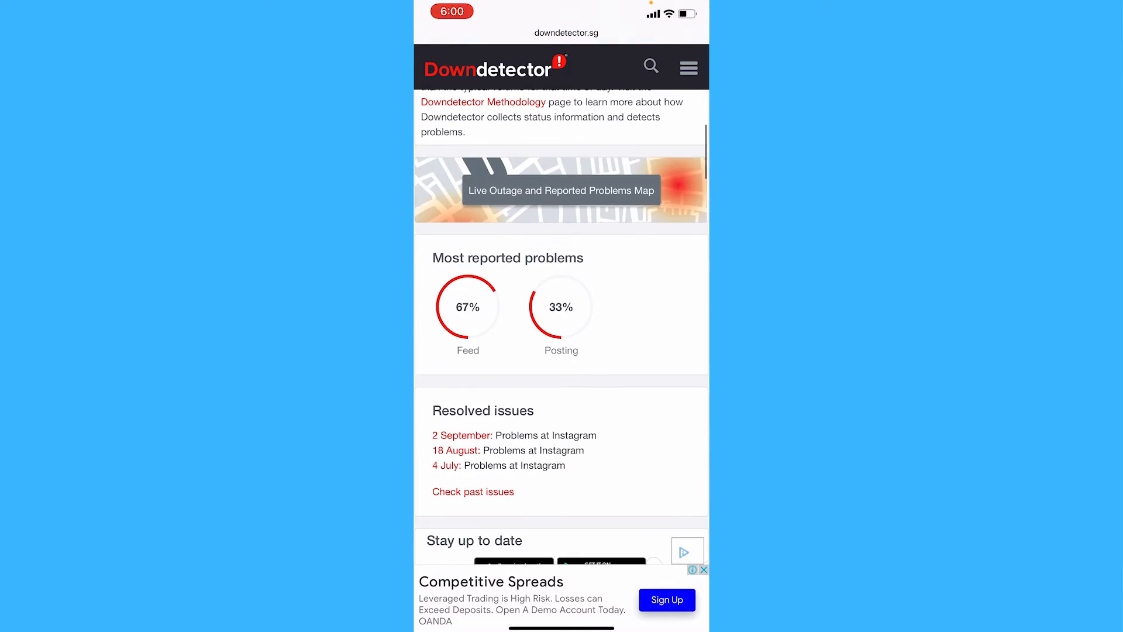
pyautogui.scroll(3)
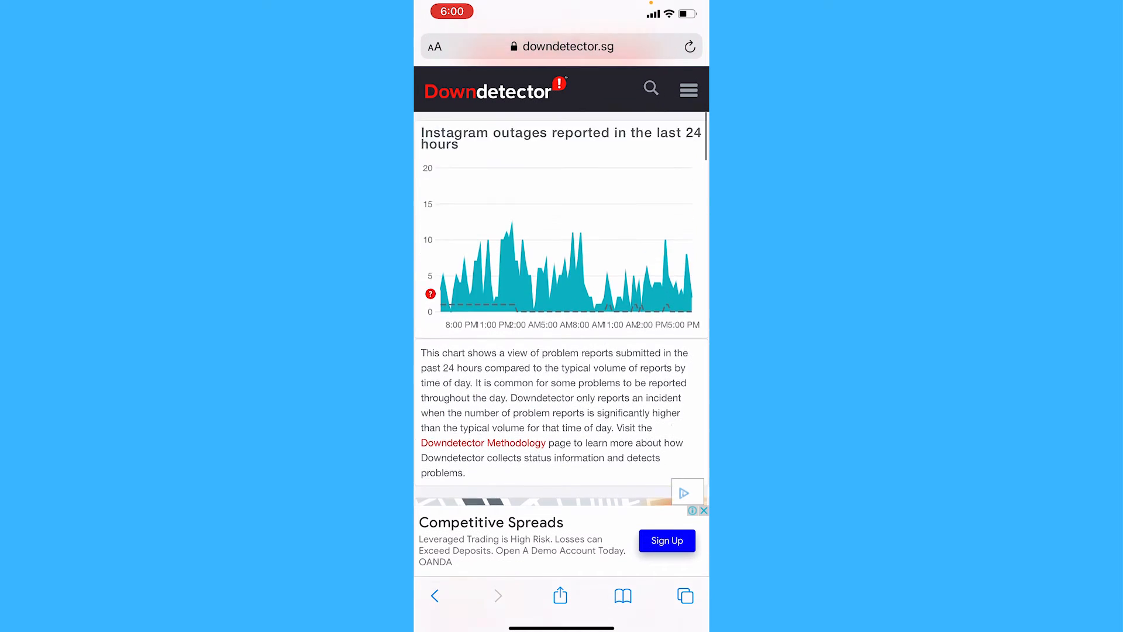
pyautogui.scroll(-3)
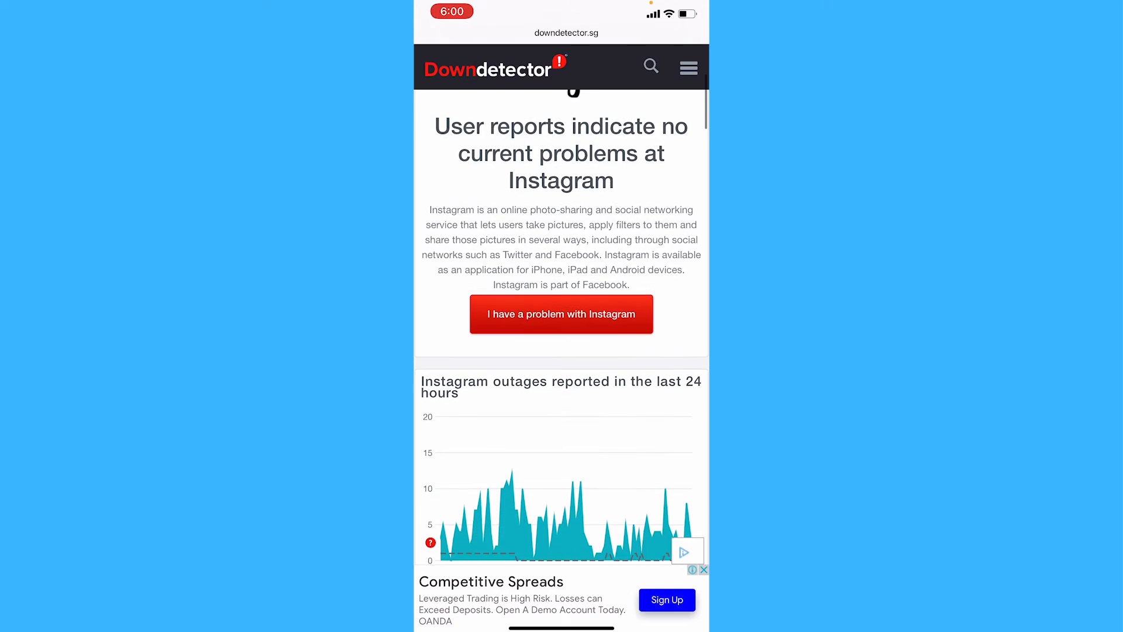
pyautogui.scroll(3)
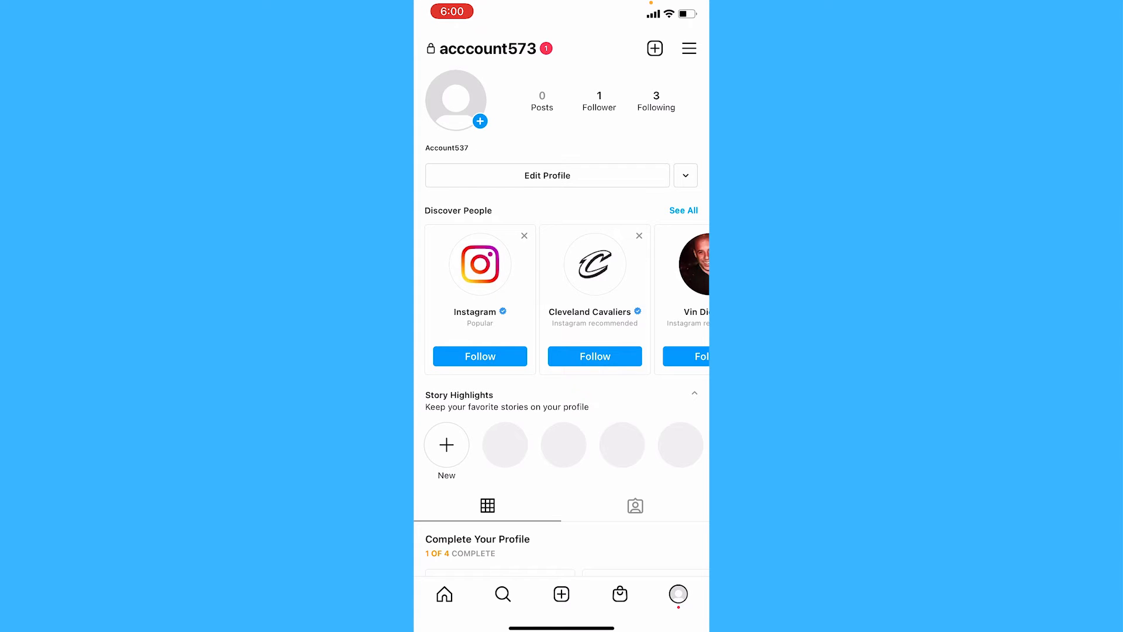
# Step: Log out of the Instagram account from Settings, confirming in the Accounts sheet
pyautogui.click(688, 48)
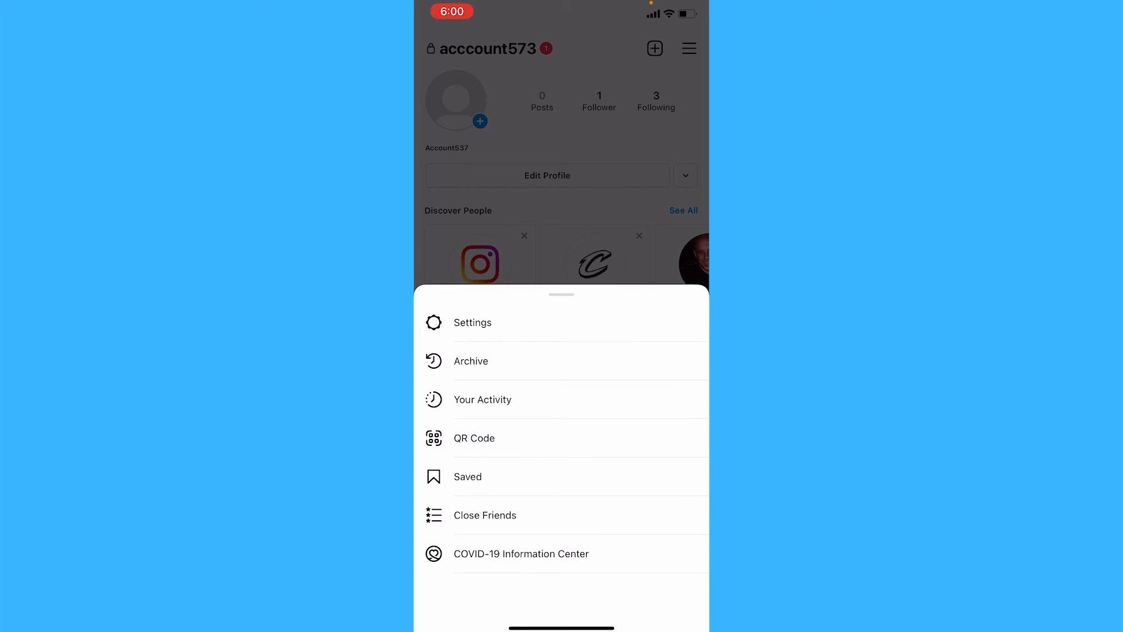
pyautogui.click(472, 322)
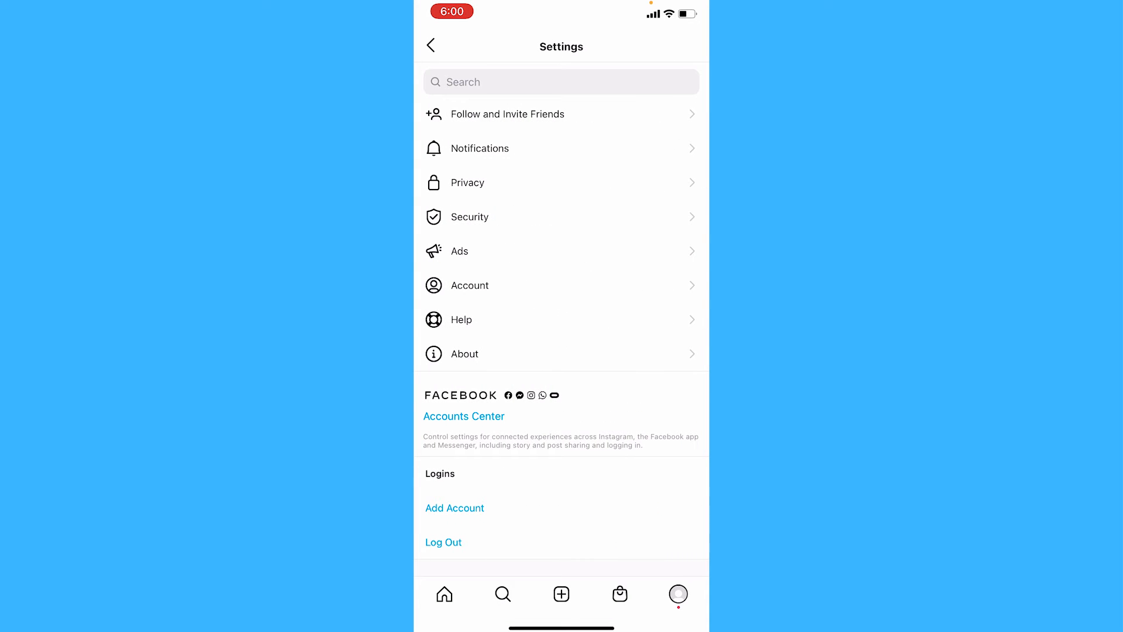
pyautogui.click(443, 542)
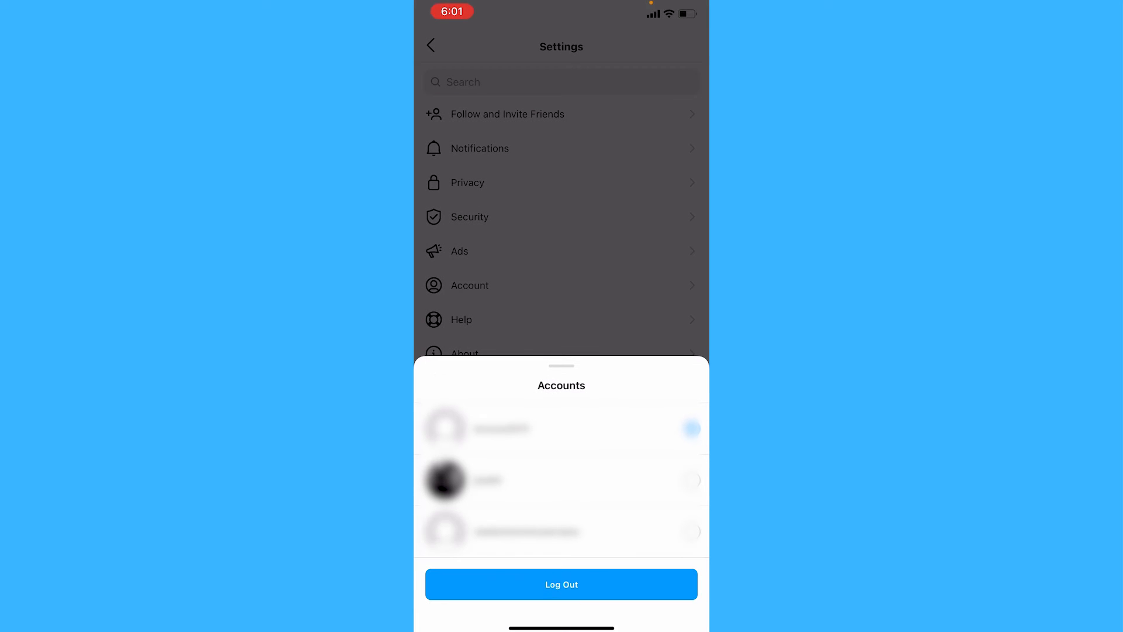
pyautogui.click(561, 584)
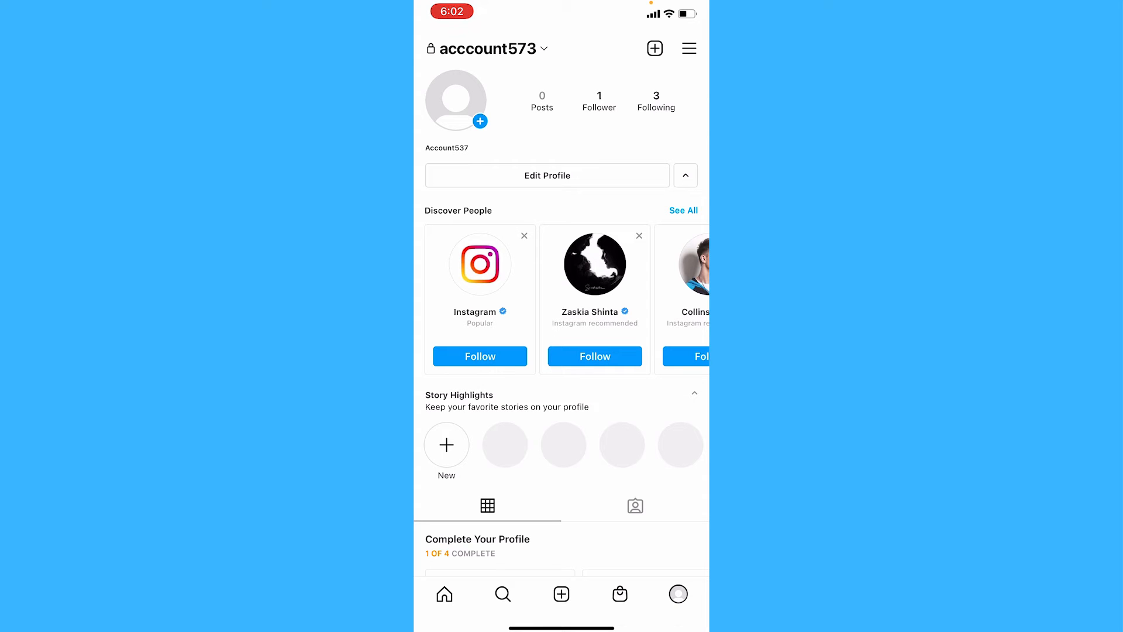
# Step: Go through Settings and Help to a blank 'Something Isn't Working' report
pyautogui.click(689, 48)
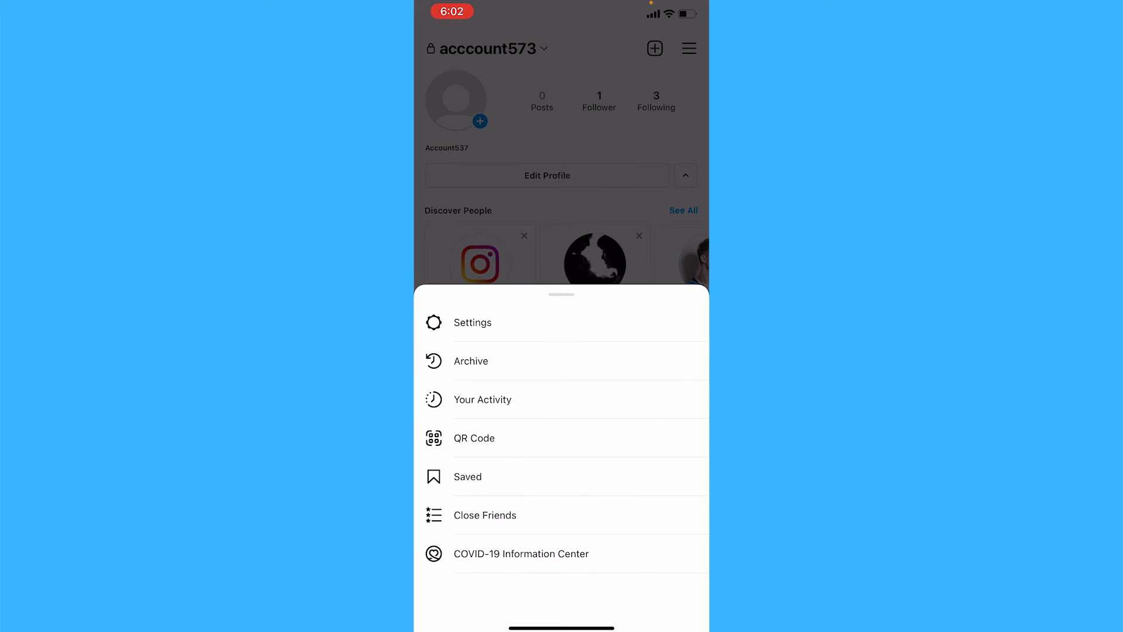
pyautogui.click(472, 322)
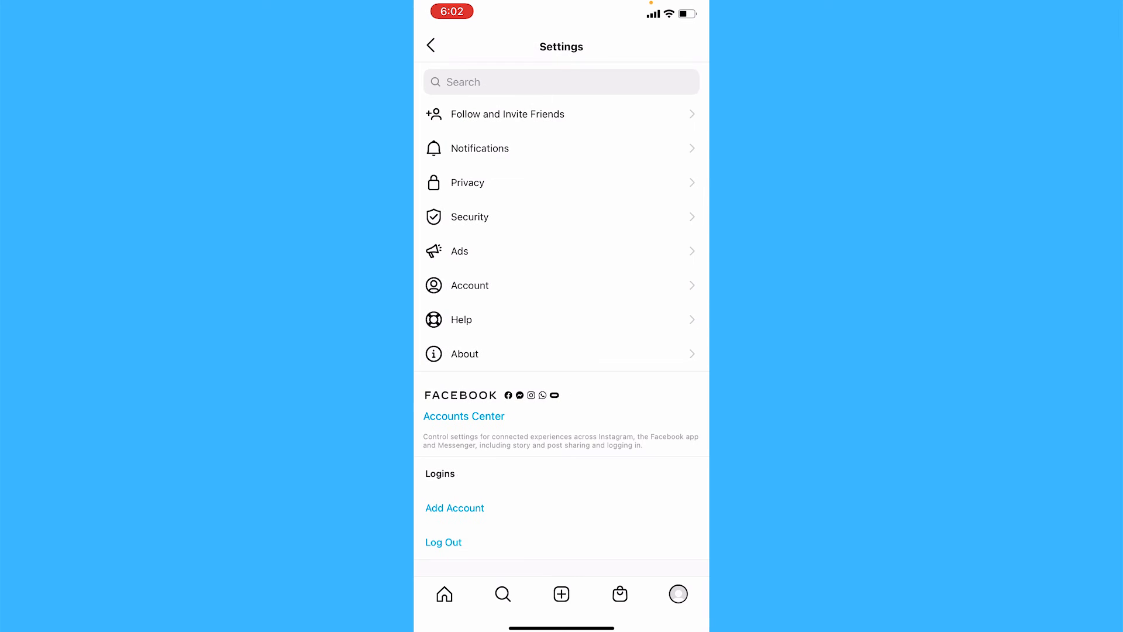
pyautogui.click(561, 319)
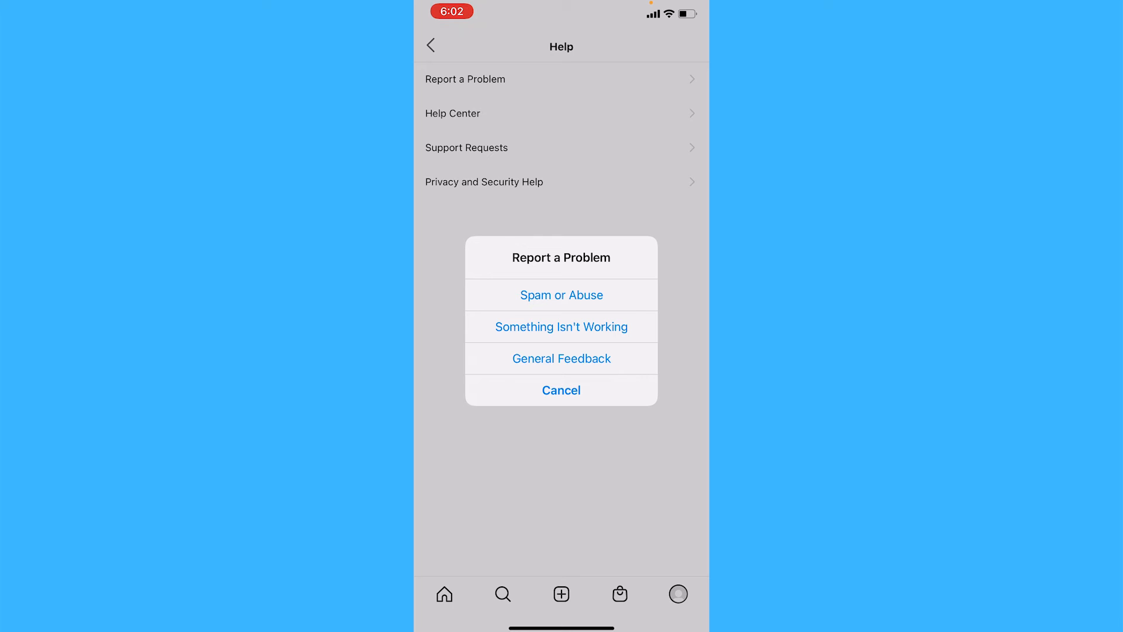
pyautogui.click(562, 326)
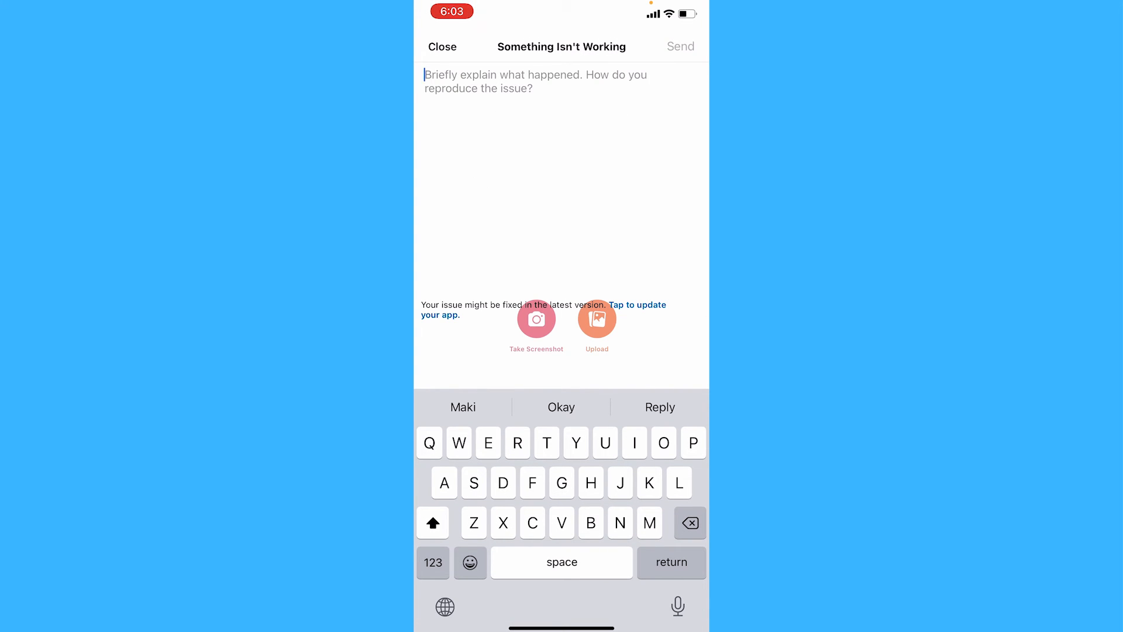
# Step: Enter 'Hello, my feed is not working, please help' in the report field
pyautogui.write('Hello,')
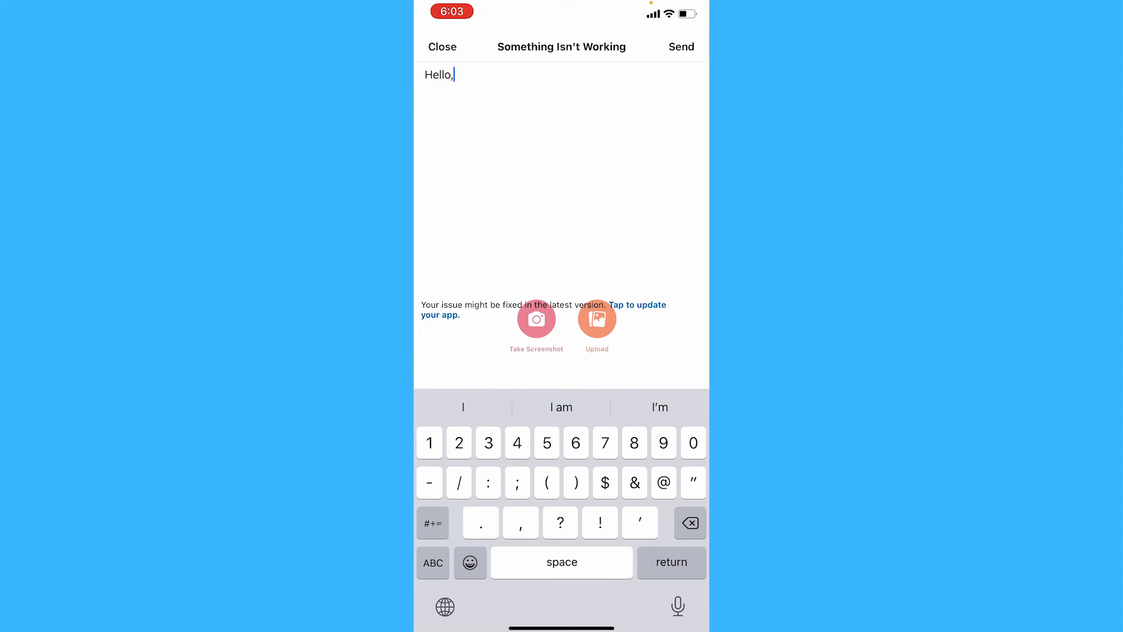
pyautogui.click(433, 562)
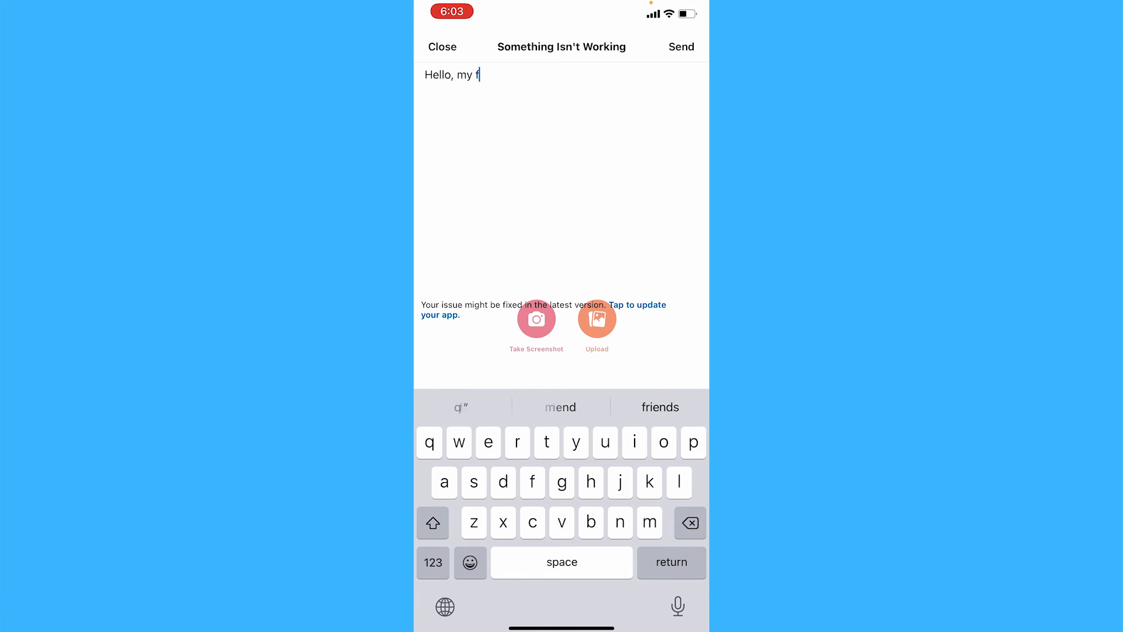
pyautogui.write('eed is not')
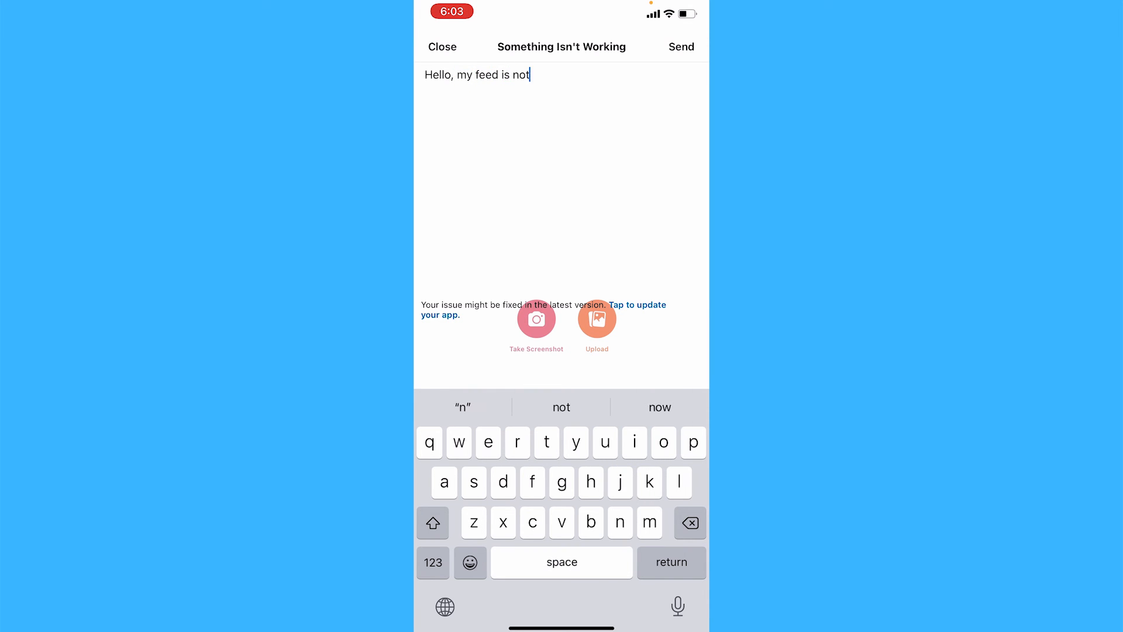
pyautogui.write('working')
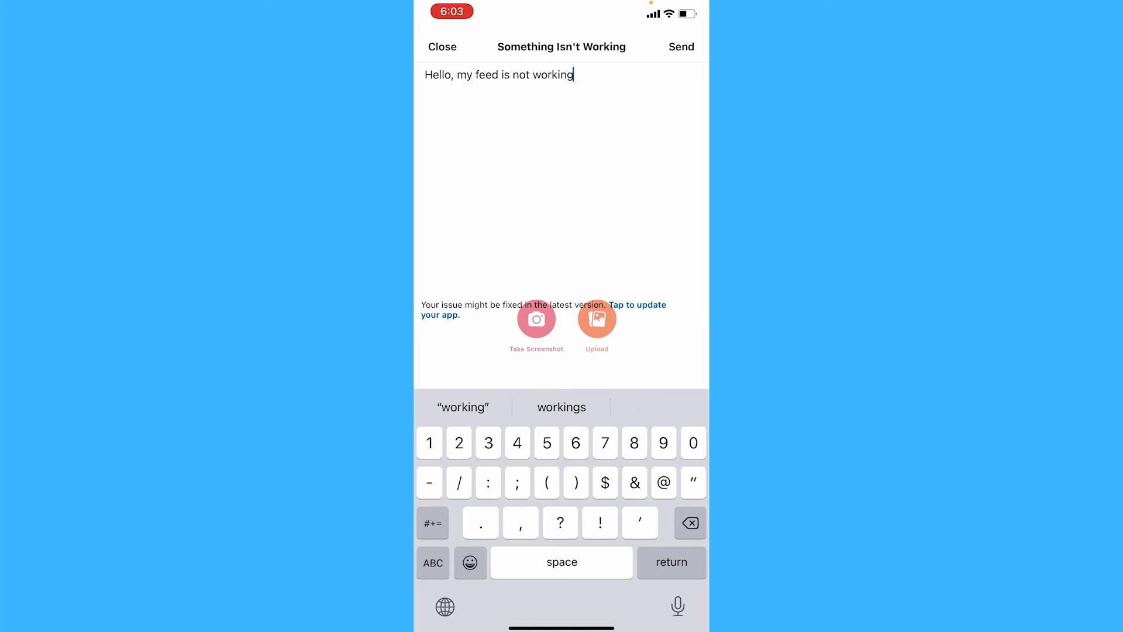
pyautogui.write(', please')
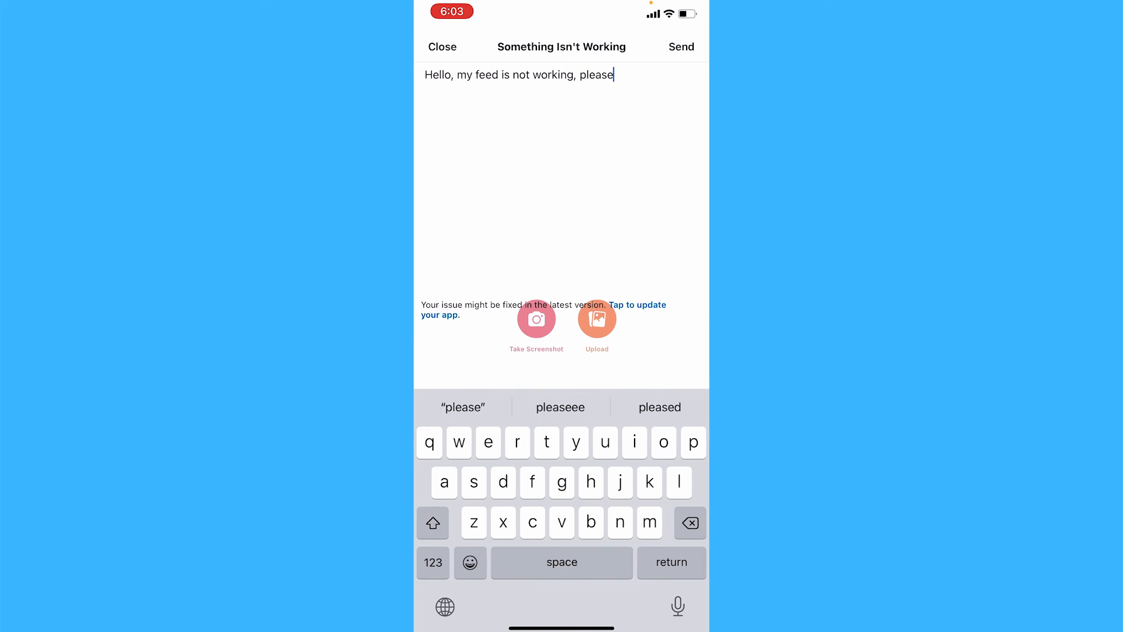
pyautogui.write('help')
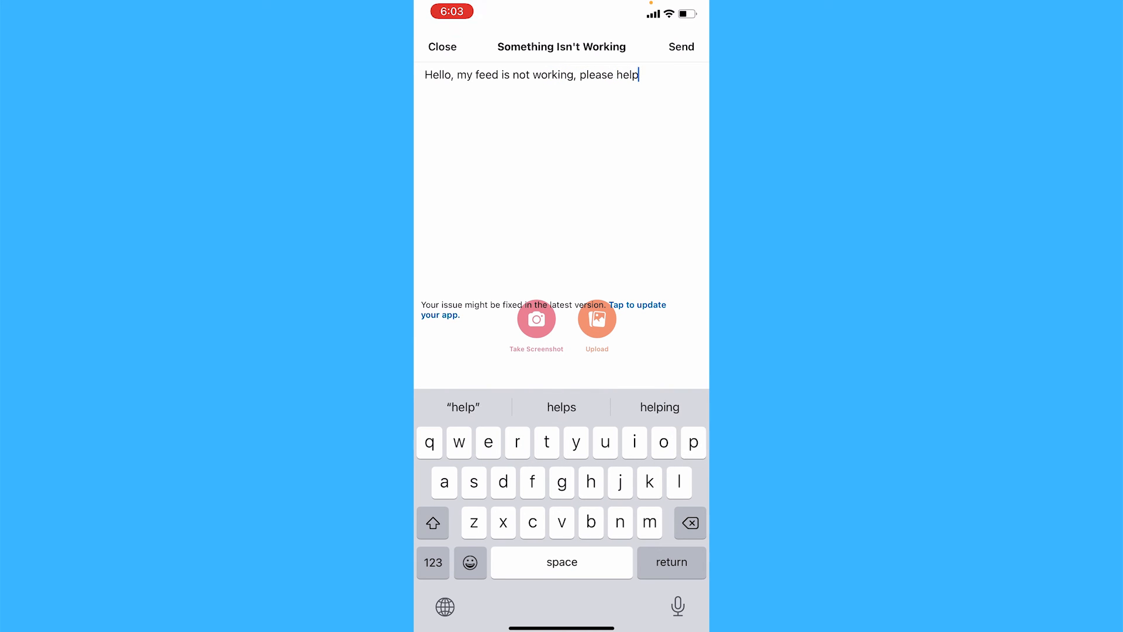